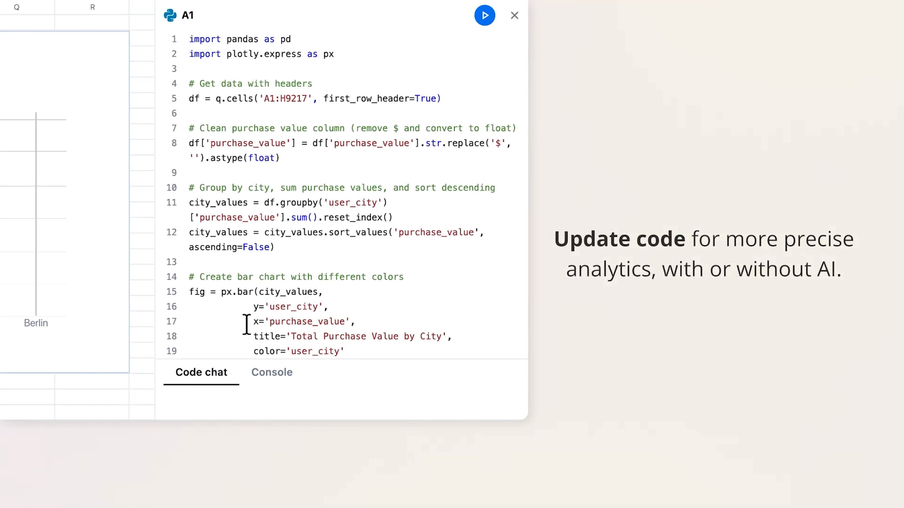
# Step: Send the AI chat request 'Color by item category' to recolour the inventory chart's bars
pyautogui.click(485, 15)
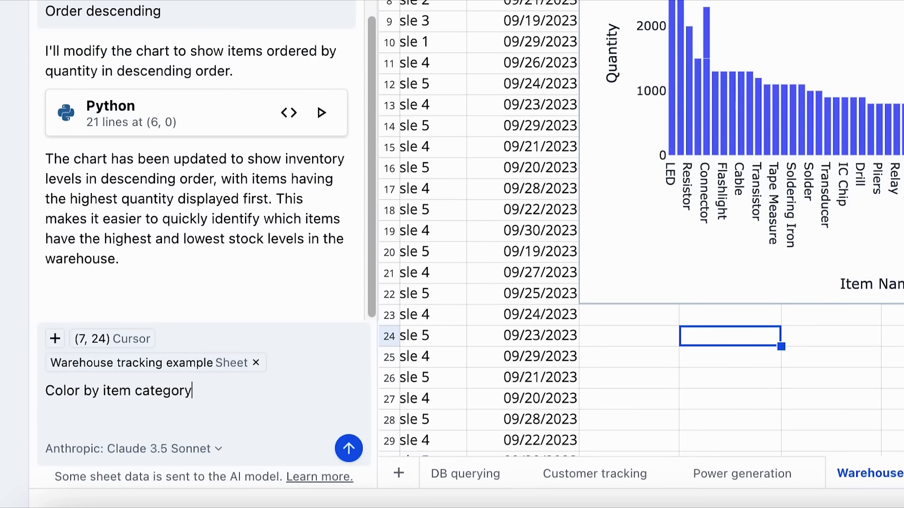
pyautogui.click(349, 449)
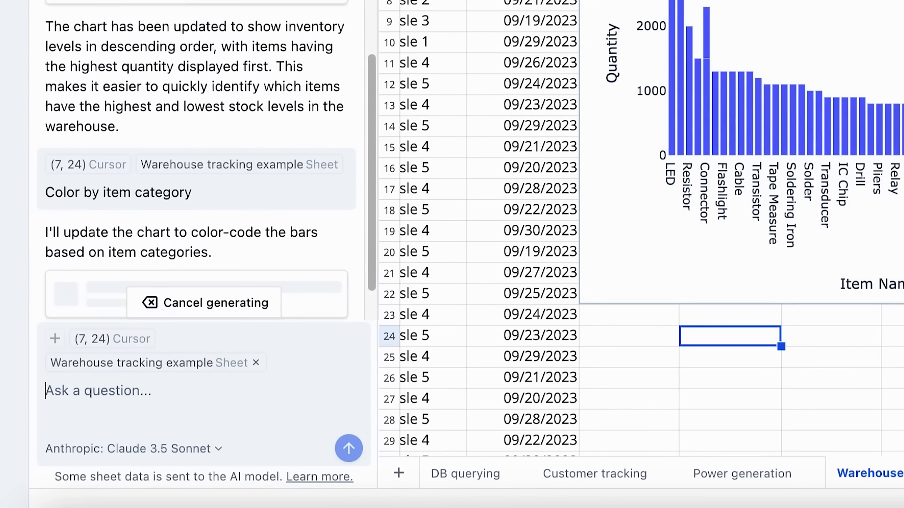